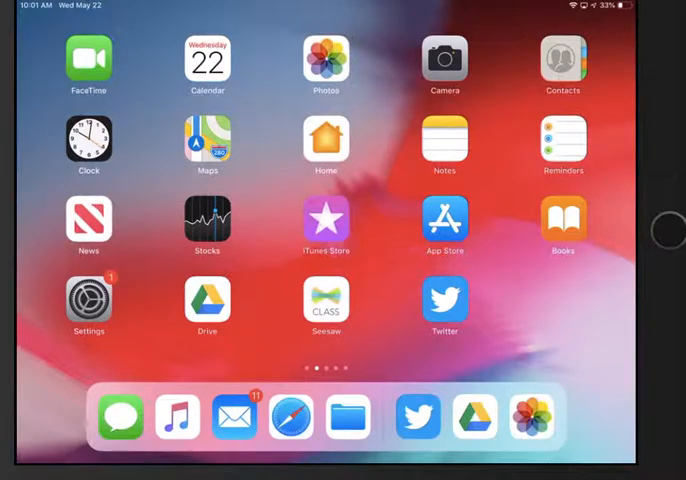
Launch Google Drive on the iPad and scroll through the My Drive folders
left_click(476, 415)
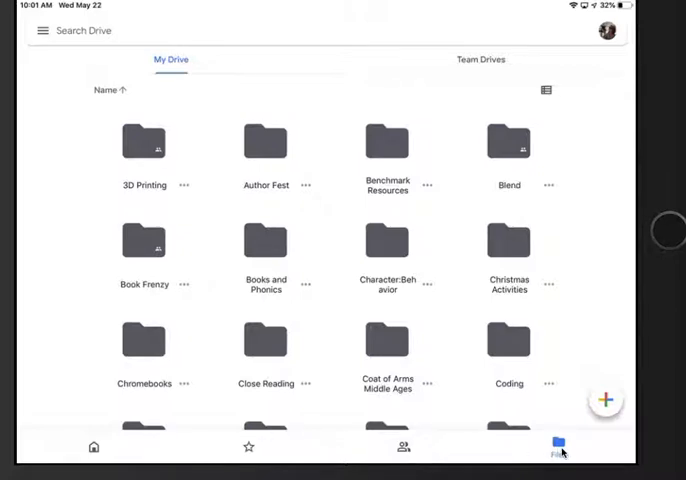
scroll("down", 3)
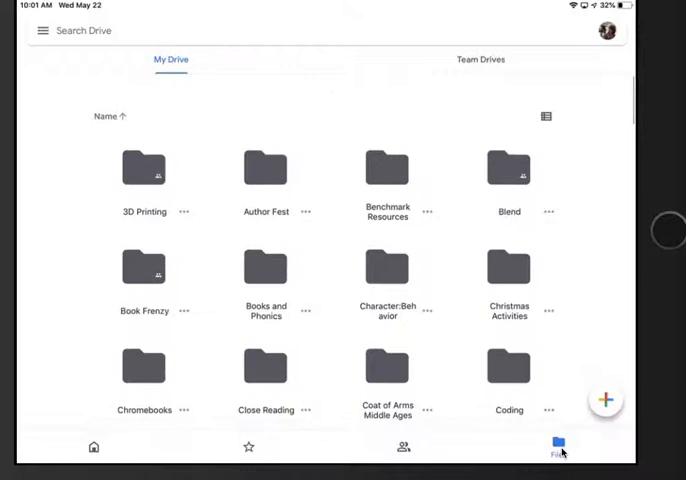
scroll("down", 3)
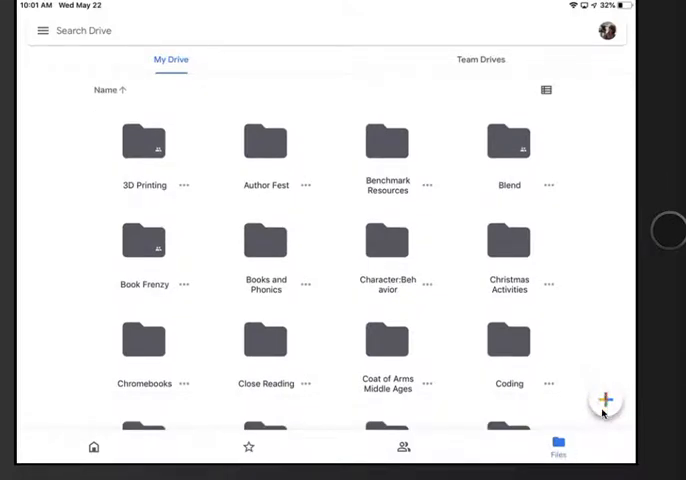
Create a new folder in My Drive named '5th grade'
left_click(605, 394)
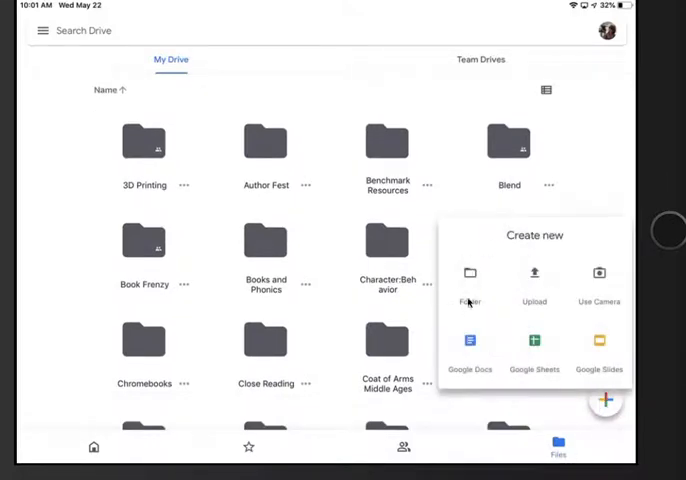
left_click(469, 280)
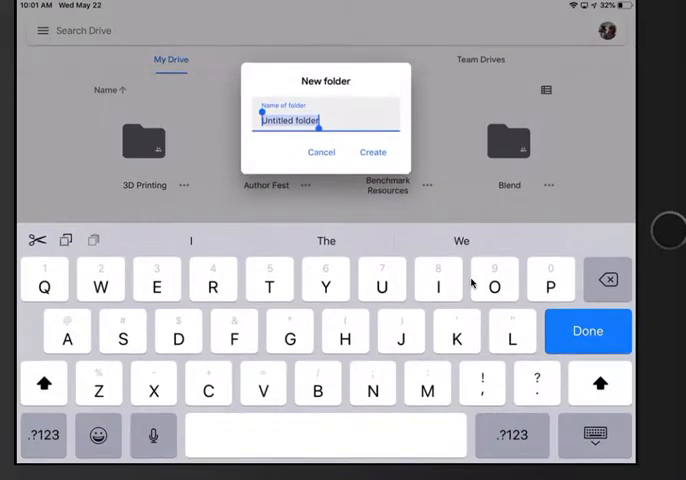
type("5th")
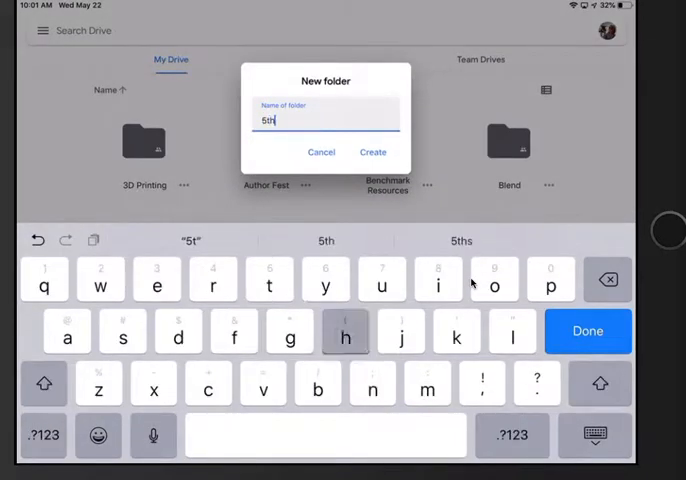
type("grade")
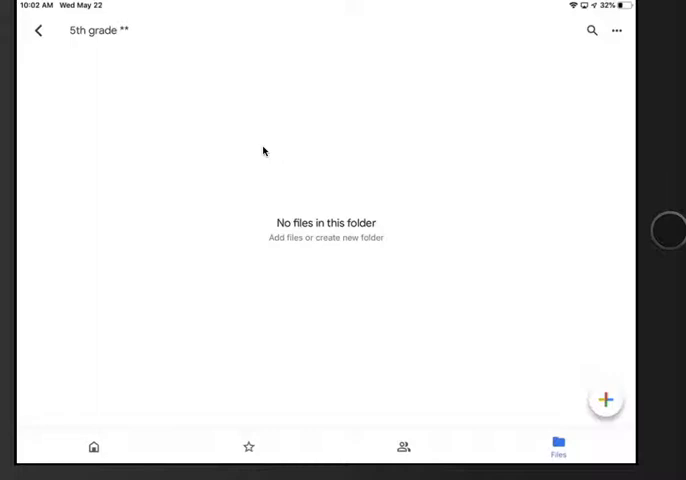
mouse_move(509, 308)
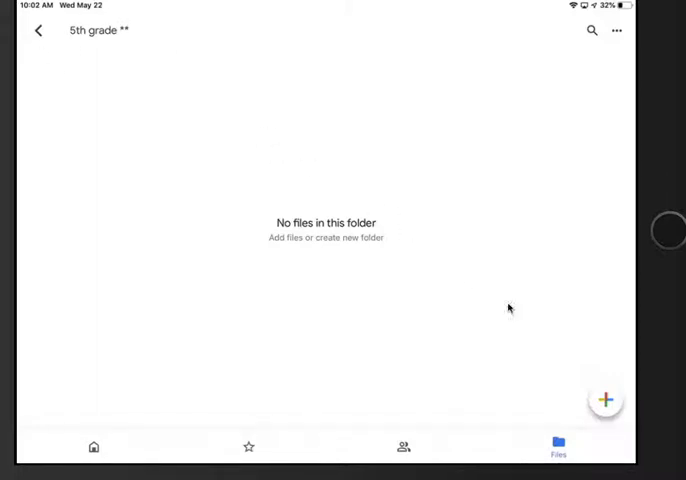
Create a 'Photos' subfolder inside the 5th grade folder
left_click(607, 396)
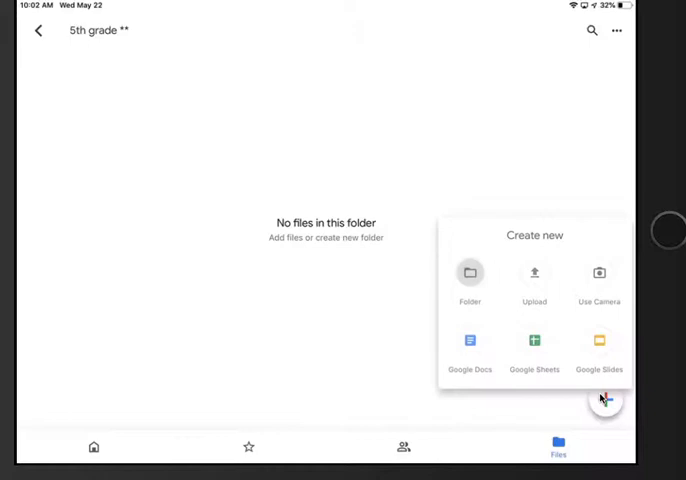
left_click(469, 272)
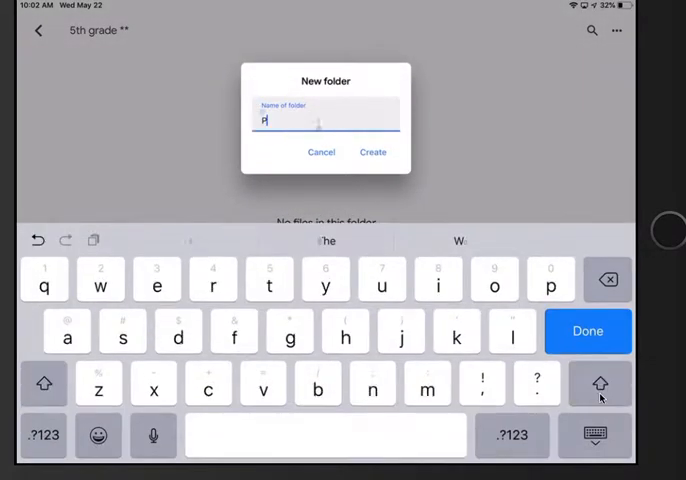
type("hotos")
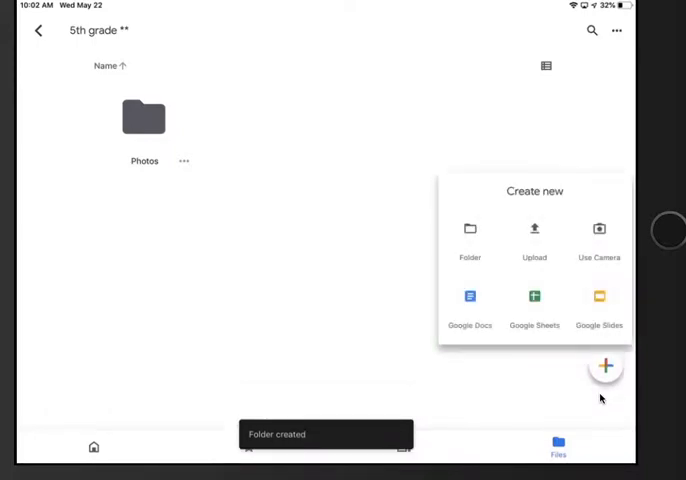
Add a second subfolder named 'Projects'
left_click(469, 235)
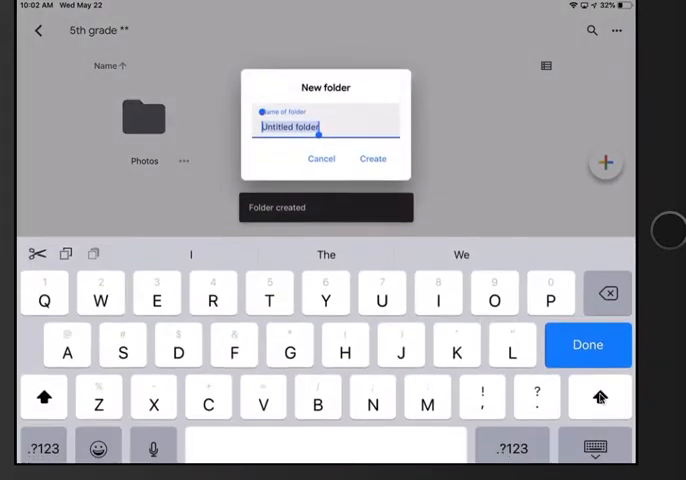
type("Proje")
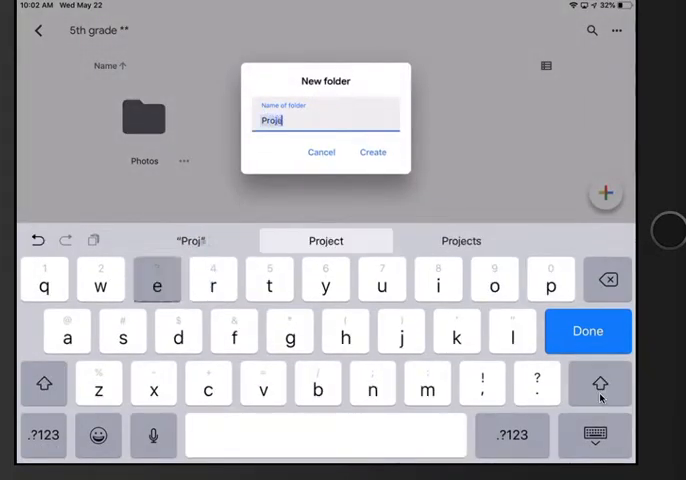
left_click(460, 240)
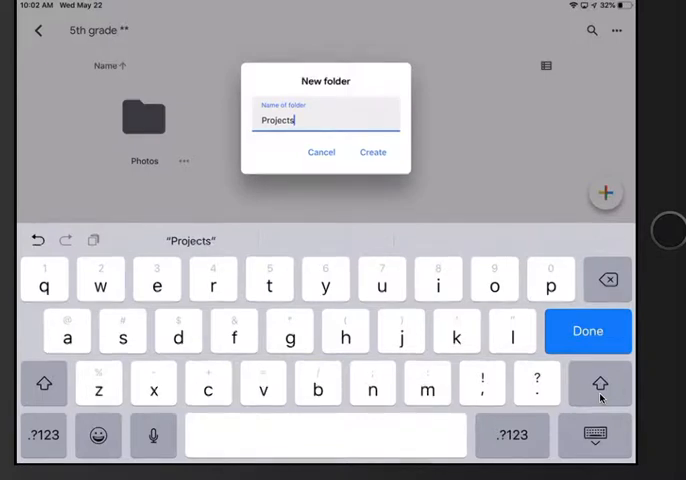
left_click(372, 152)
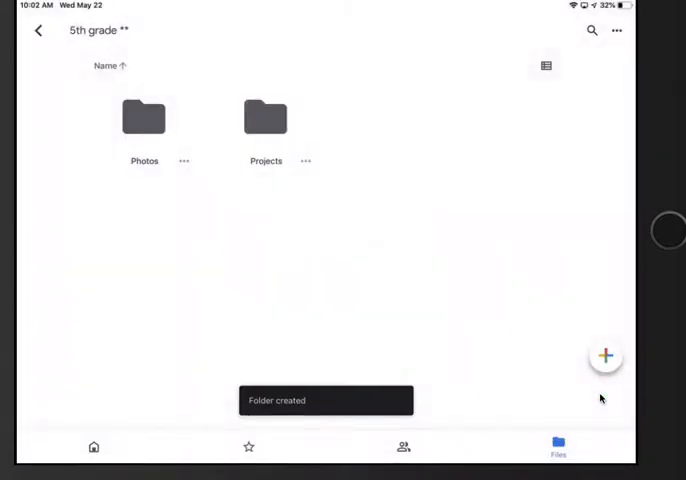
mouse_move(171, 110)
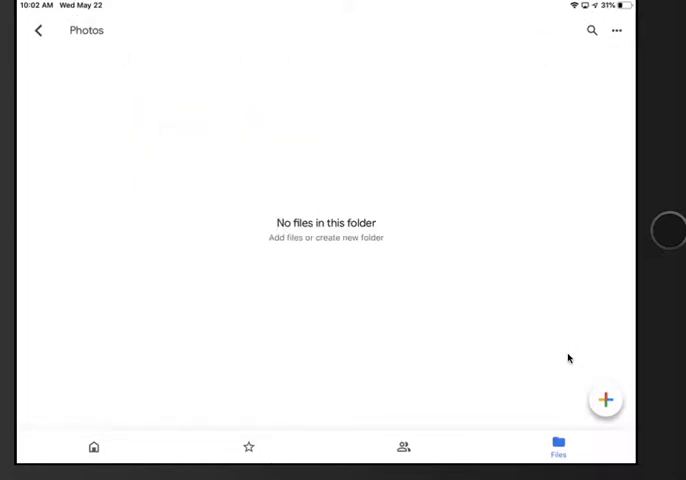
Leave Google Drive for the home screen page with Book Creator
left_click(606, 396)
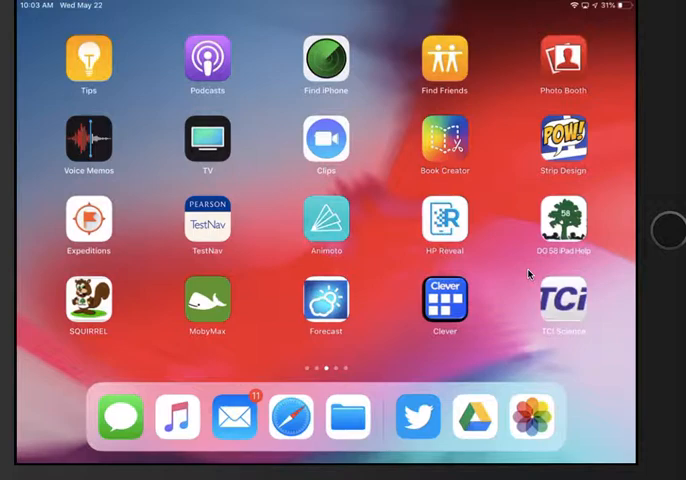
Launch Book Creator and export the new book as a PDF
left_click(444, 140)
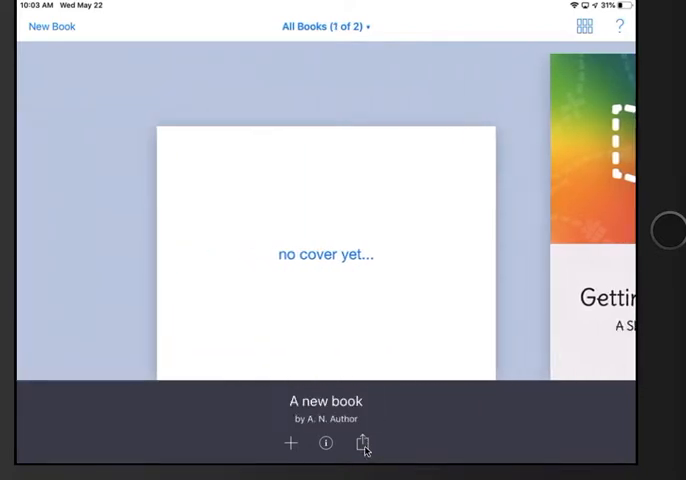
left_click(362, 442)
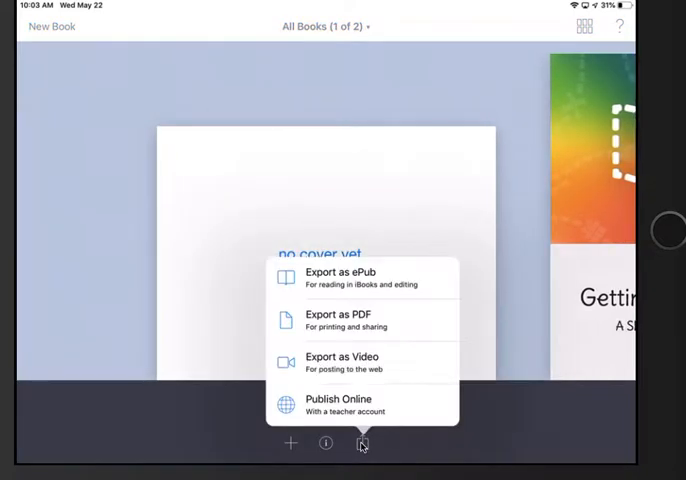
mouse_move(370, 311)
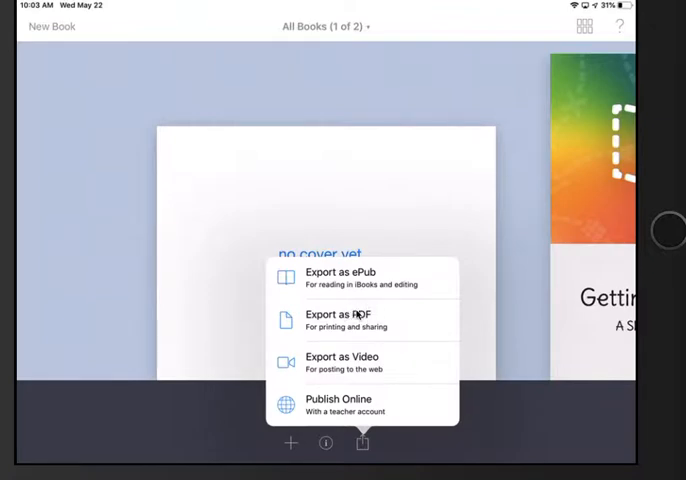
left_click(345, 318)
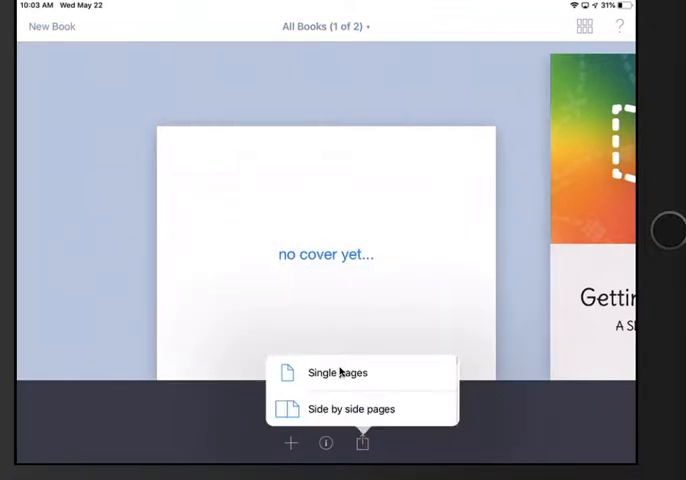
mouse_move(355, 420)
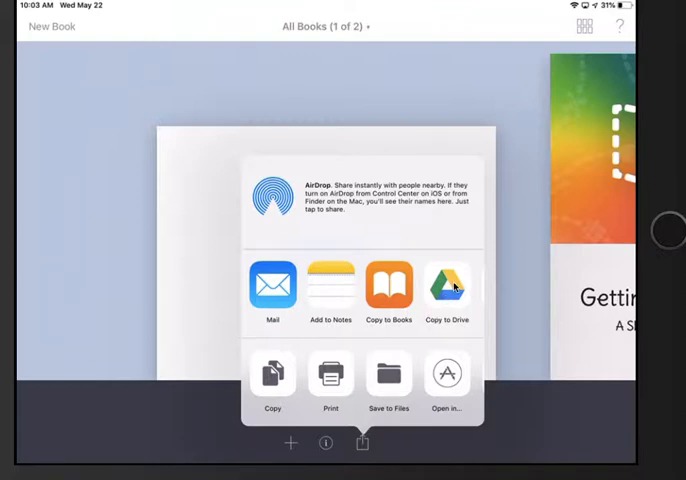
mouse_move(362, 474)
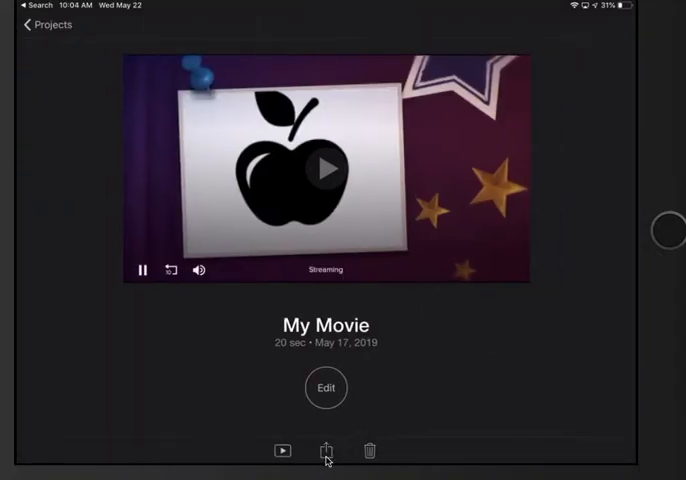
Bring up and scroll iMovie's share options for the My Movie project
left_click(325, 450)
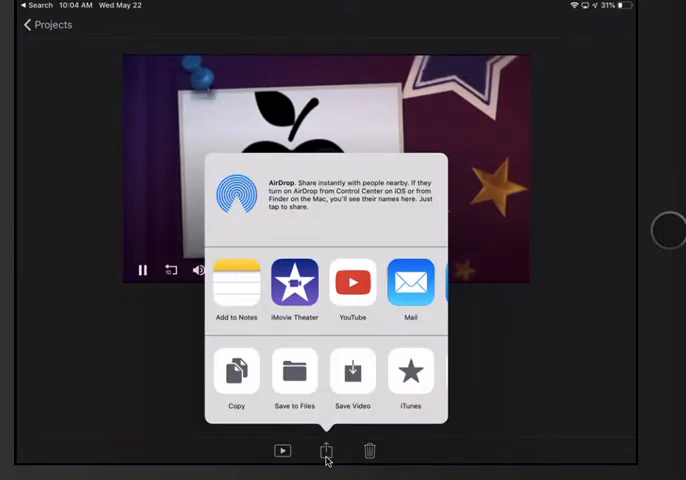
scroll("left", 3)
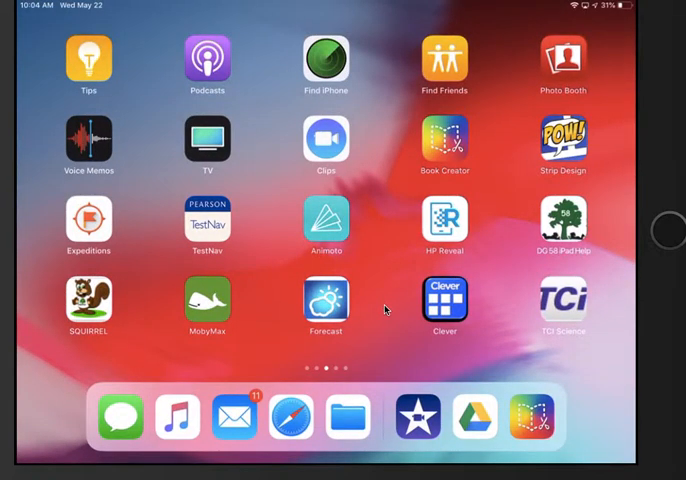
Reopen Google Drive and return to the My Drive file list
left_click(475, 416)
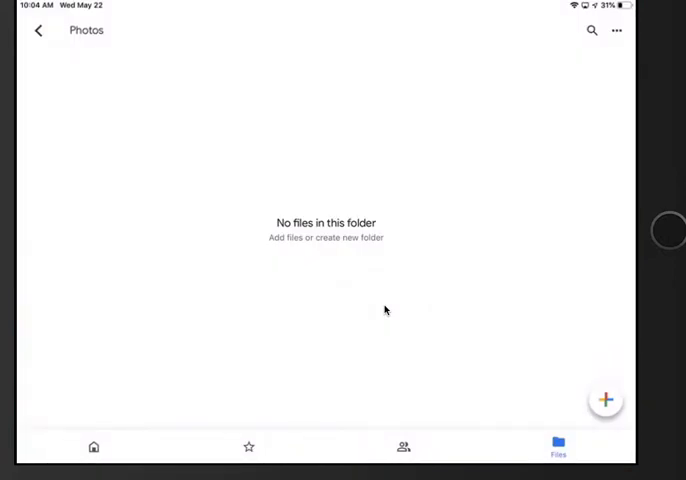
left_click(37, 30)
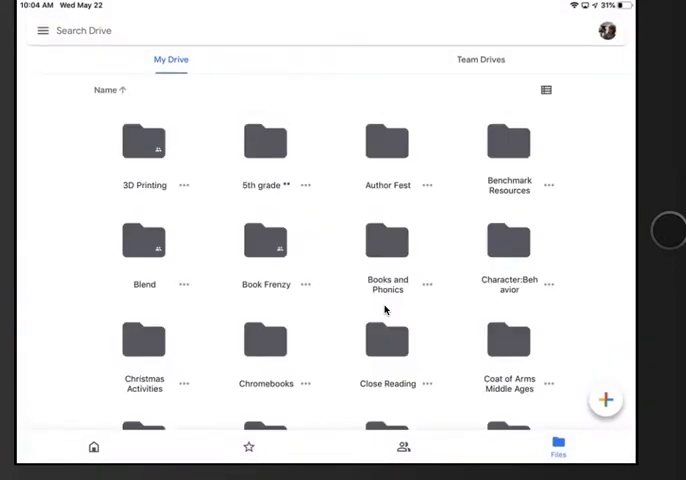
scroll("down", 3)
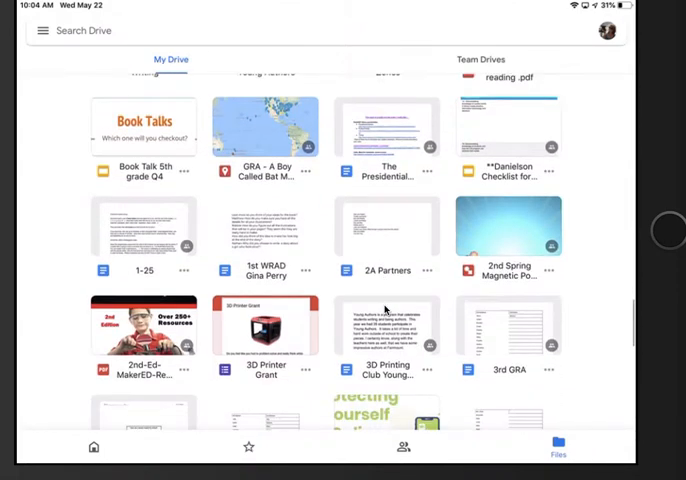
scroll("down", 3)
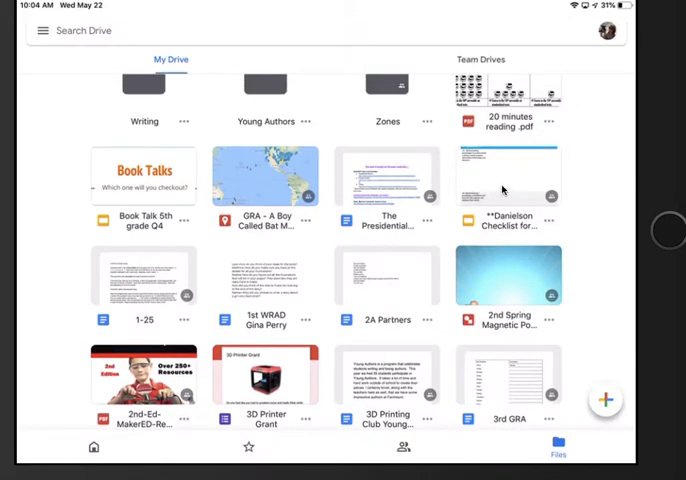
Select four files to move and pick the 5th grade folder as destination
left_click(504, 190)
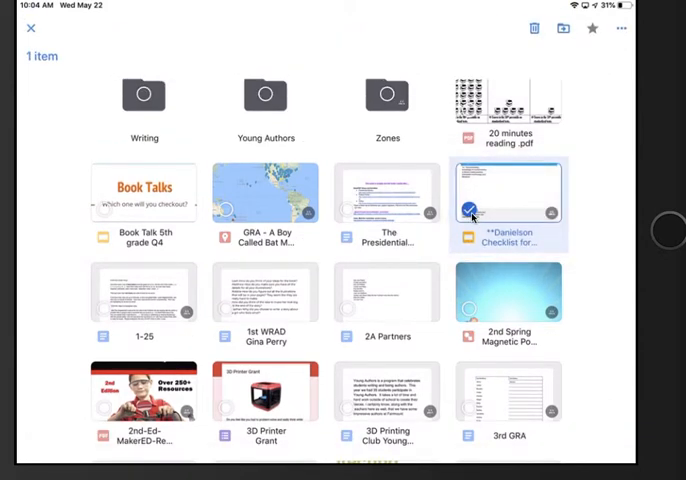
mouse_move(143, 309)
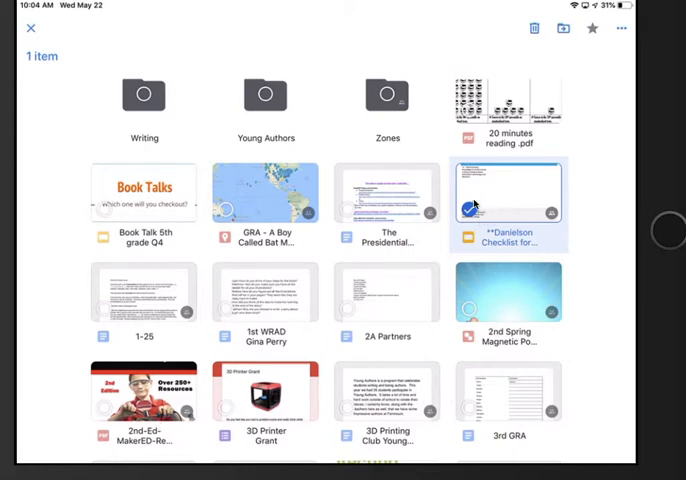
mouse_move(502, 202)
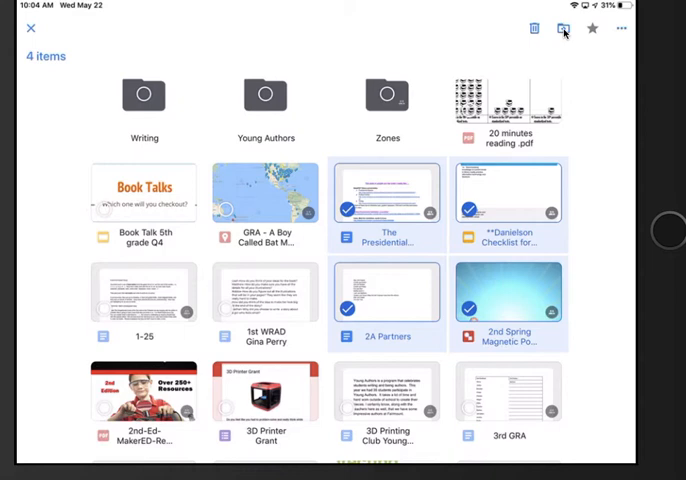
left_click(563, 28)
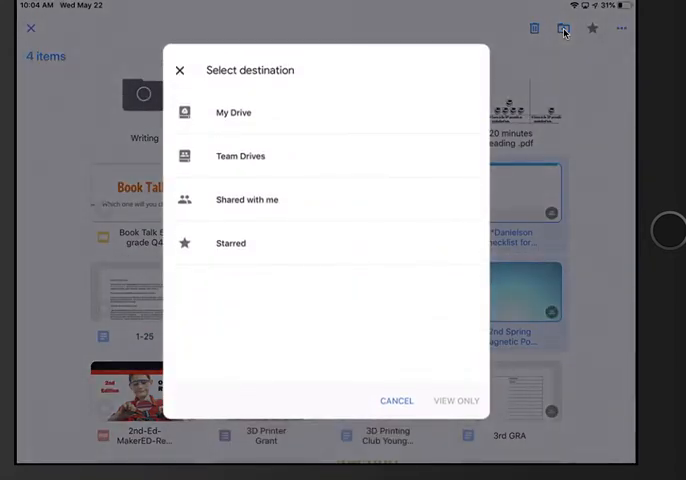
left_click(233, 112)
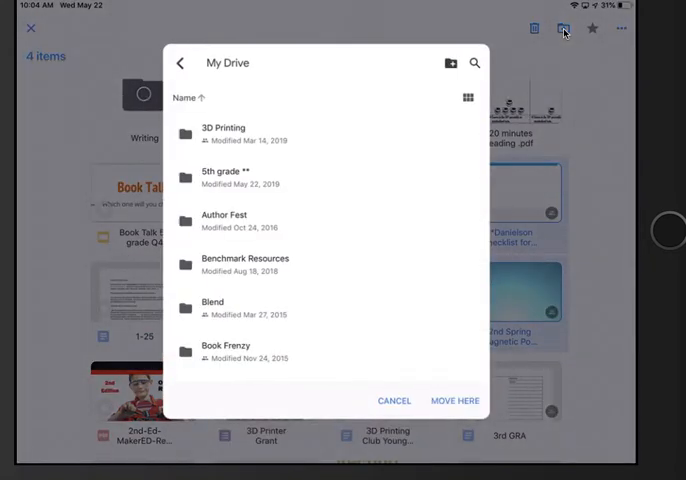
left_click(228, 183)
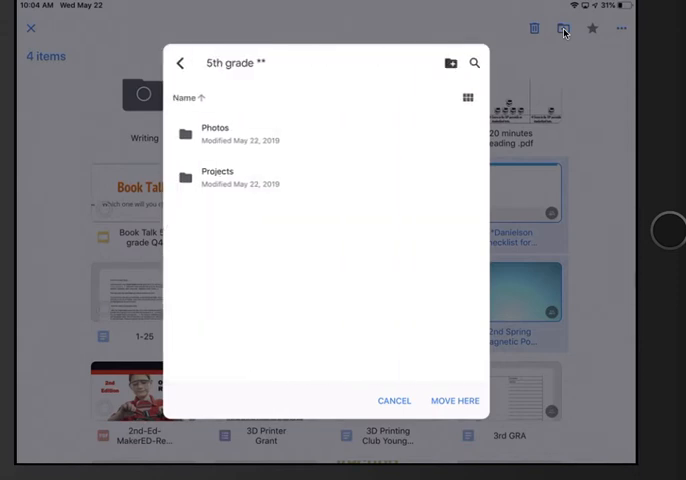